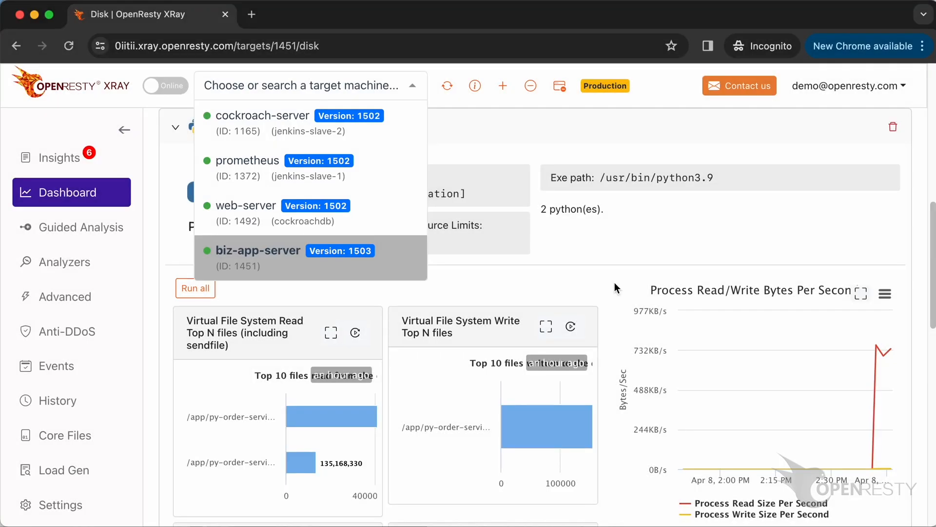
- Choose biz-app-server as the target machine for guided analysis
click(261, 250)
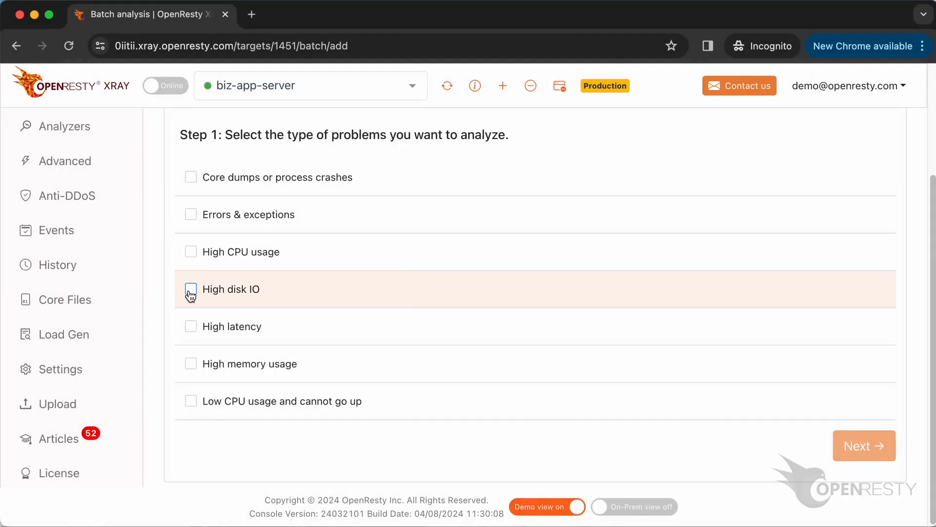
- Mark High disk IO as the problem and open the target process list
click(864, 445)
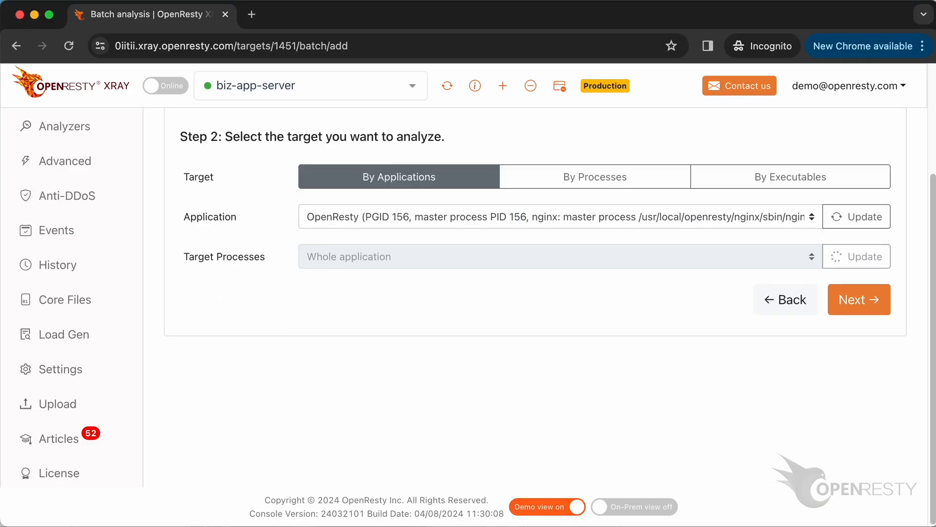
click(558, 216)
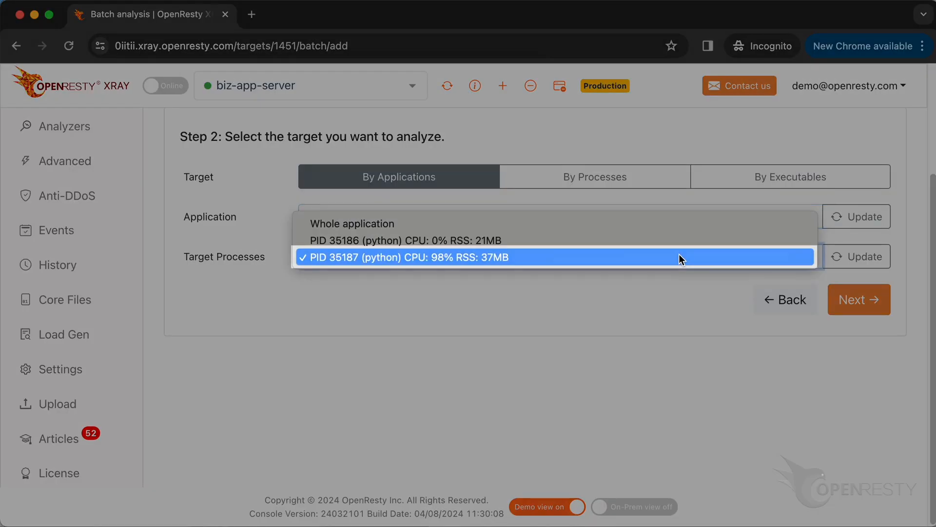
- Target python PID 35187, keep Python application type, and start the 300-second disk IO analysis
click(858, 299)
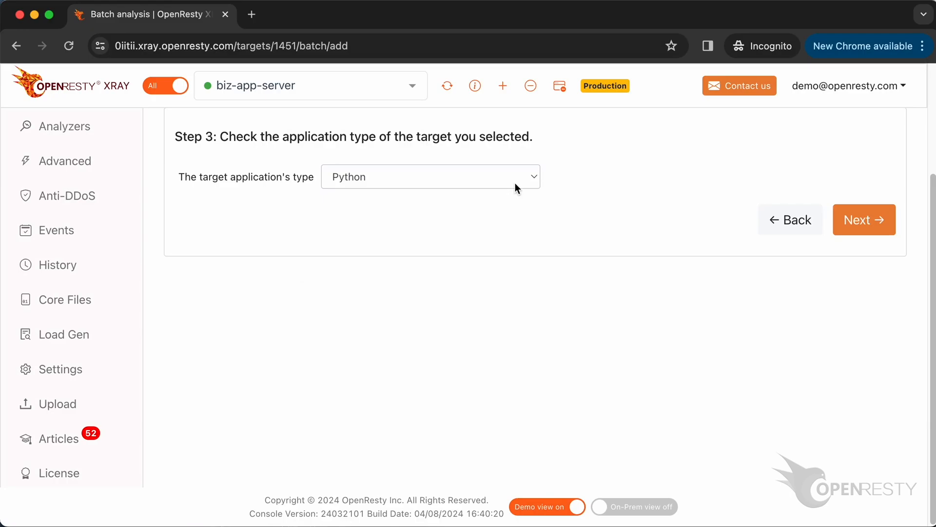
click(430, 176)
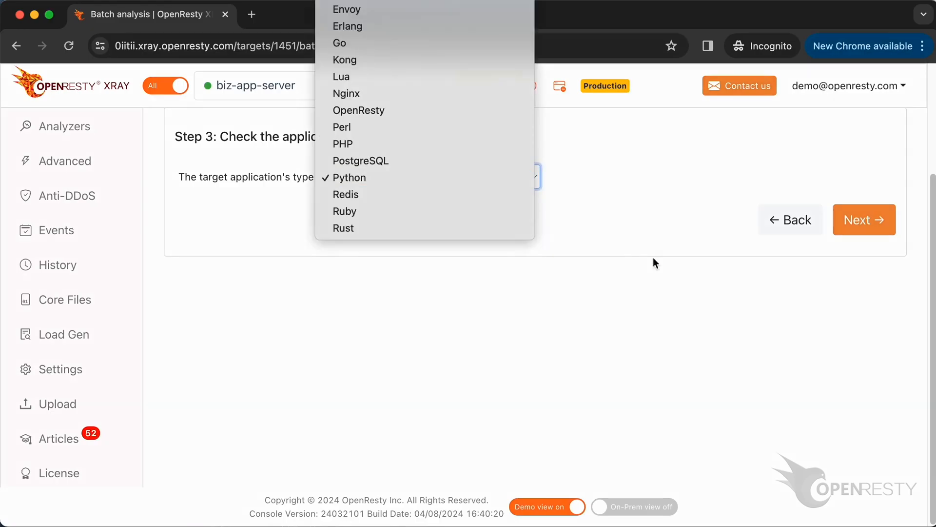
click(864, 219)
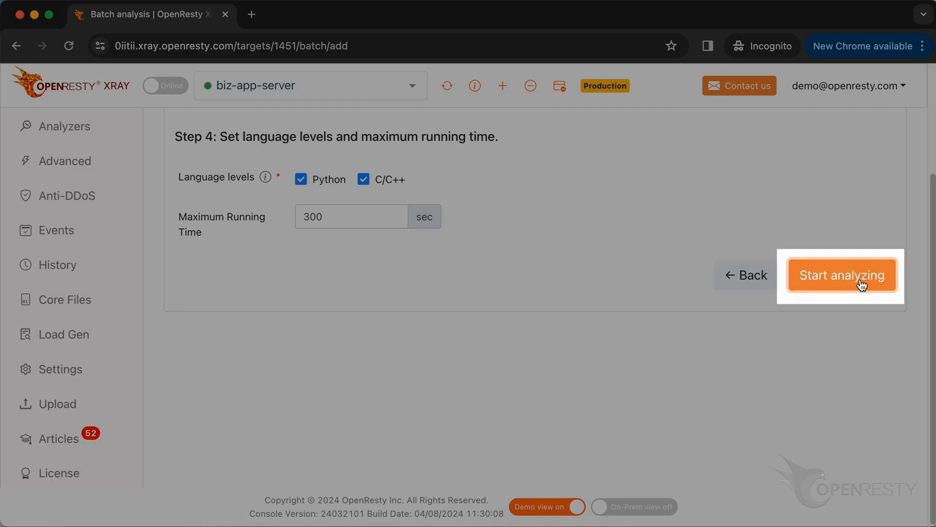
click(841, 274)
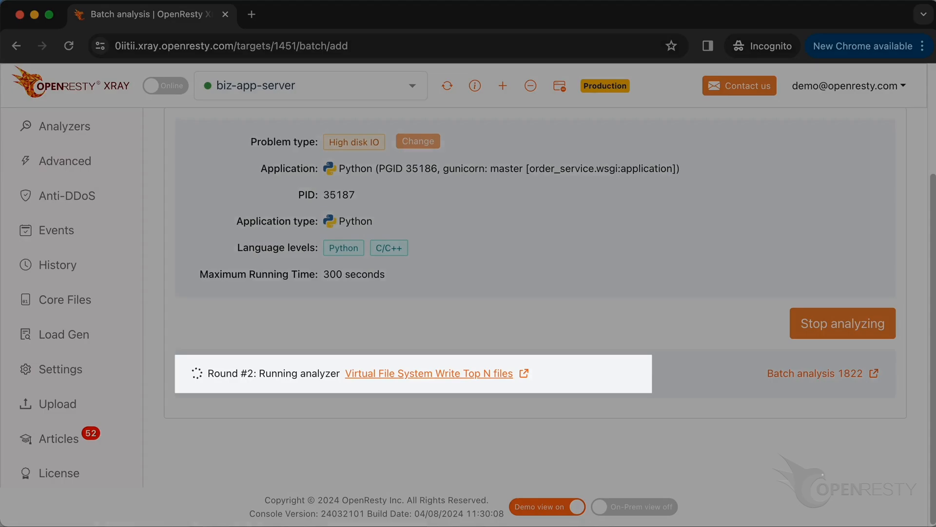
mouse_move(843, 323)
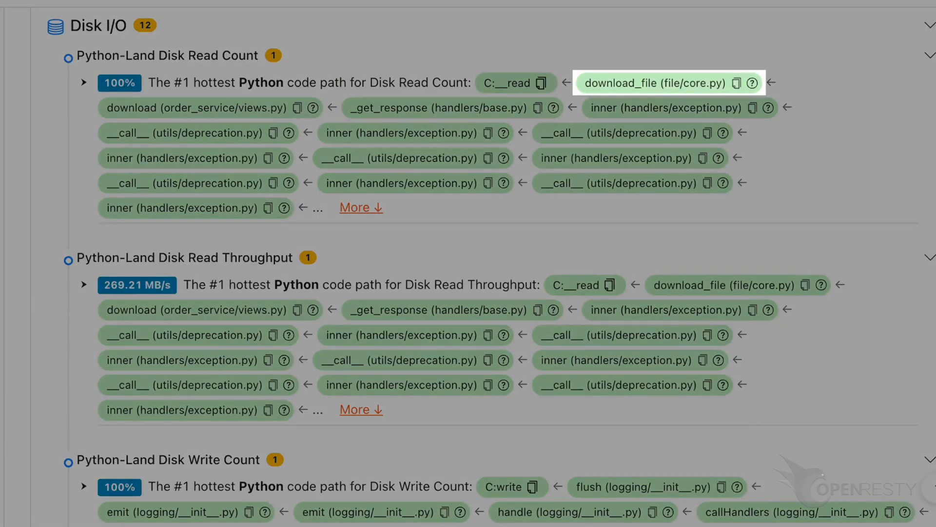
- Expand the #1 hottest Disk Read Count code path and scroll through its flame graph
click(83, 82)
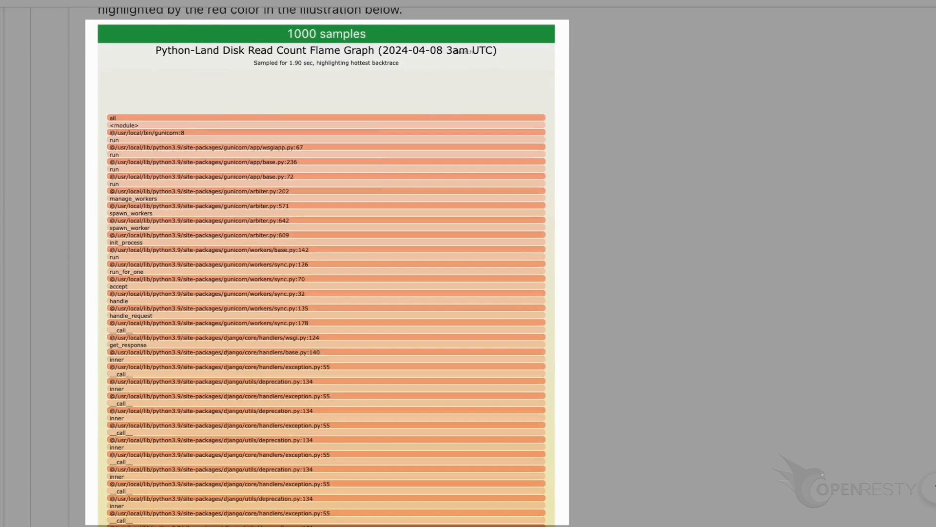
scroll(down, 3)
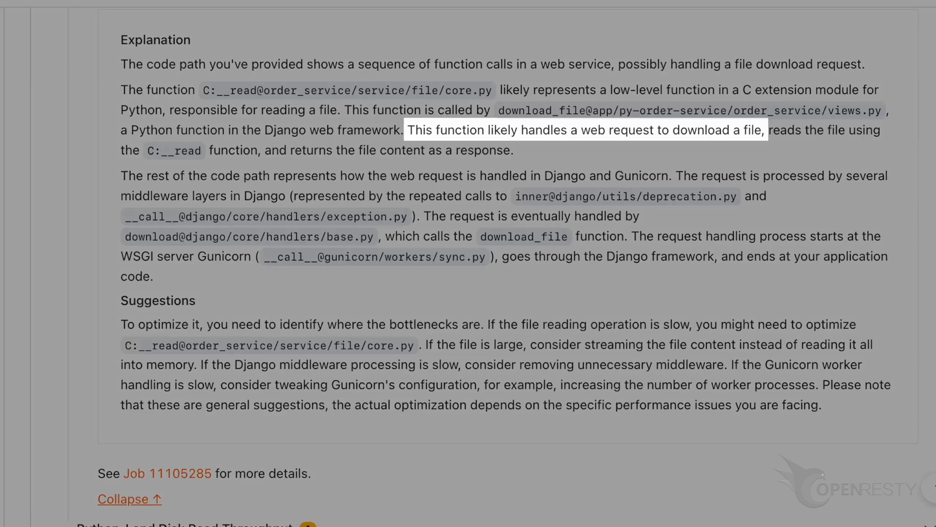
- Scroll through the Explanation and Suggestions for the hottest disk read path
scroll(down, 3)
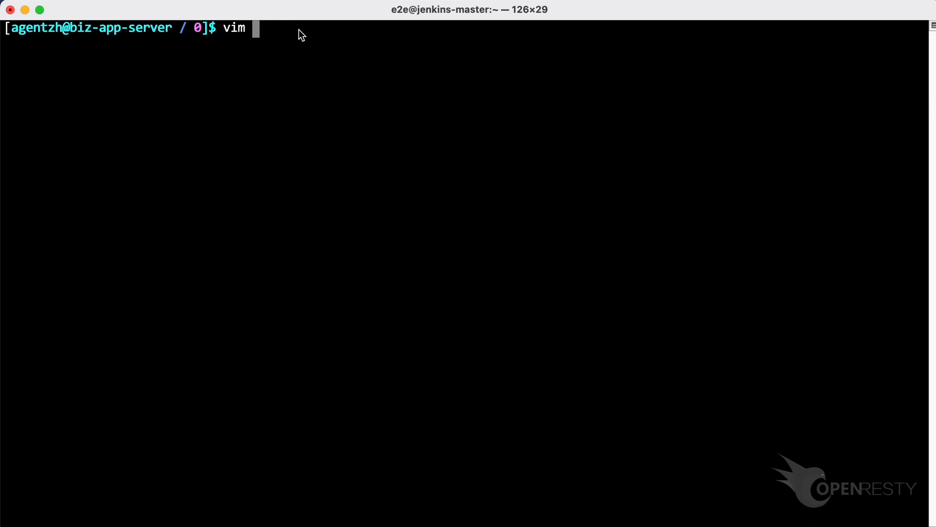
- Open /app/py-order-service/order_service/service/file/core.py in vim
text(/app/py-order-service/order_service/service/file/core.py)
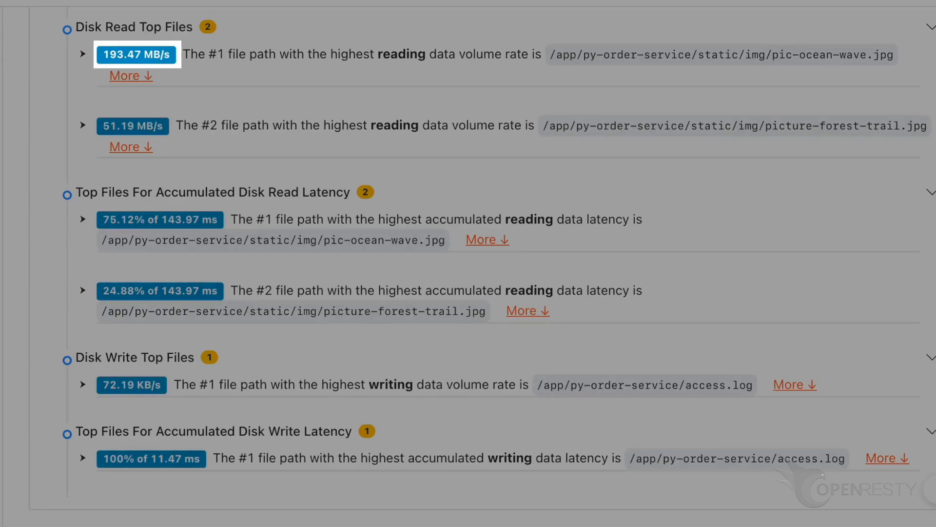
- Scroll through the read latency, disk write, and write latency top-file tables
scroll(down, 3)
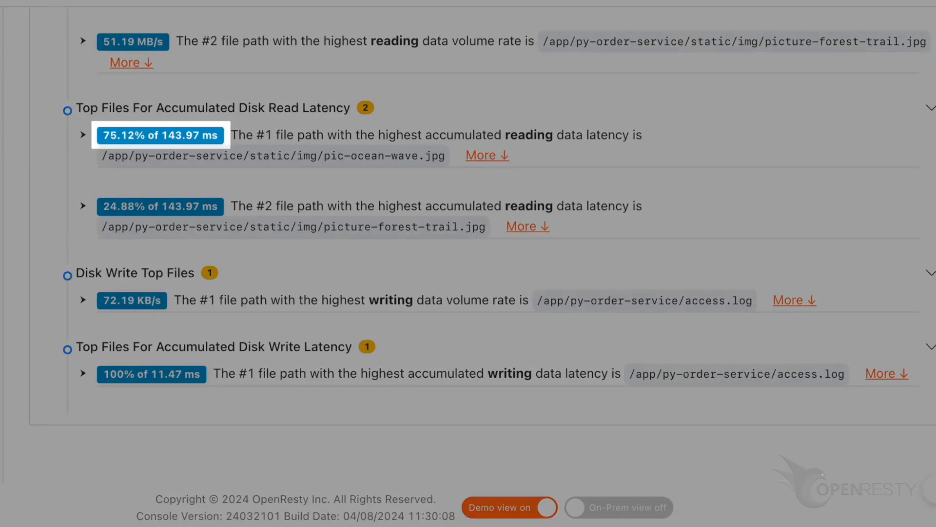
scroll(down, 3)
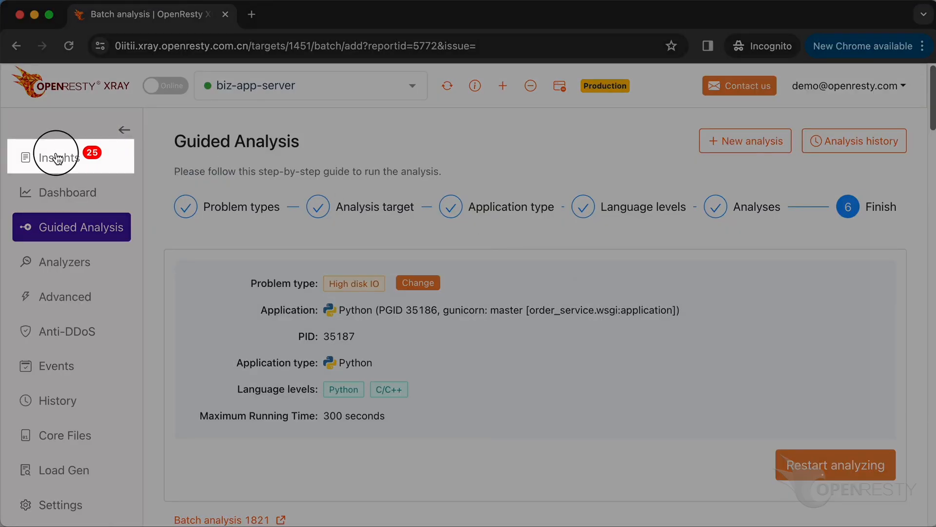
- Open Insights, then try subscribing to OpenResty's channel on the Lua modules tutorial video
click(56, 157)
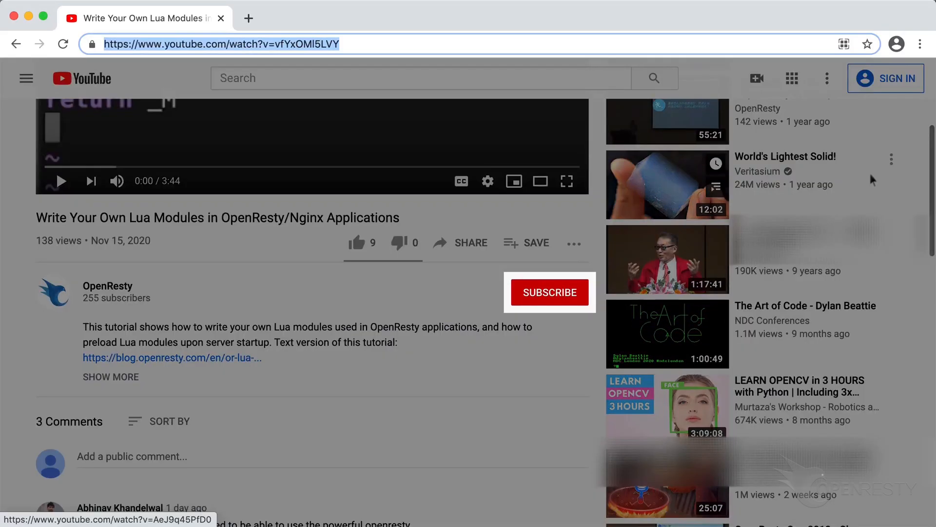
click(549, 292)
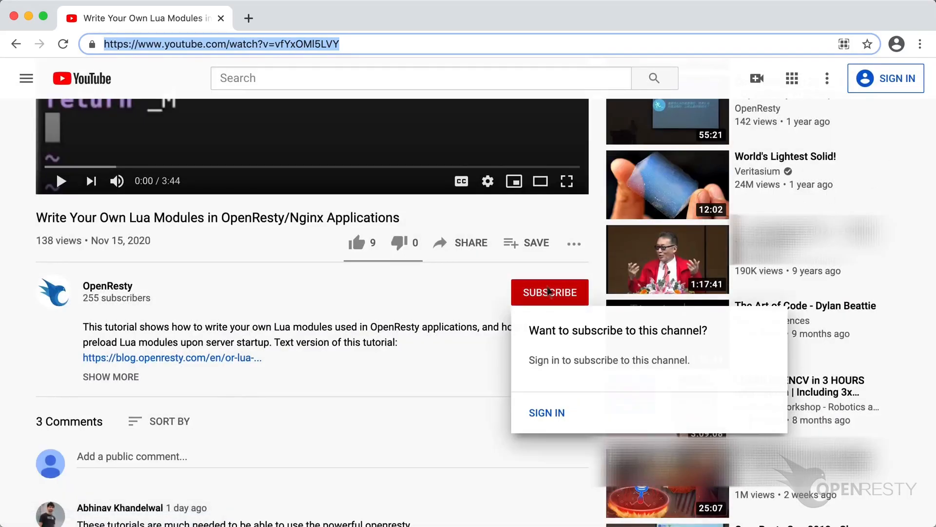